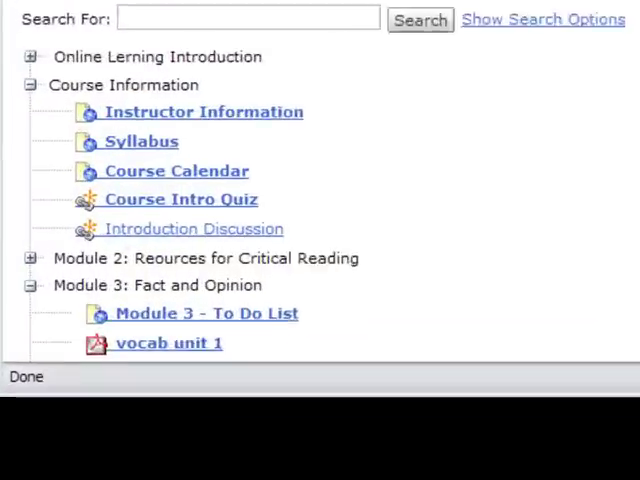
# Step: Go to the Introduction Discussion link under Course Information in the Content tree
pyautogui.scroll(-3)
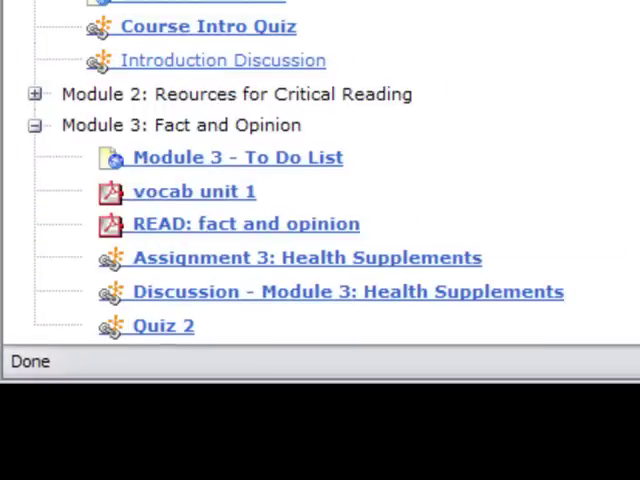
pyautogui.moveTo(190, 66)
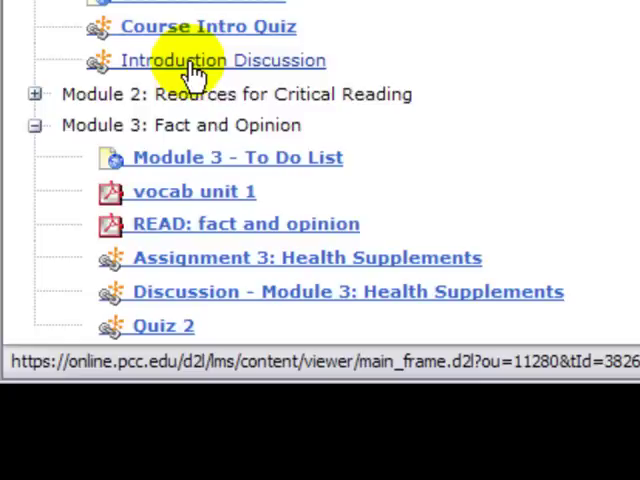
pyautogui.moveTo(196, 70)
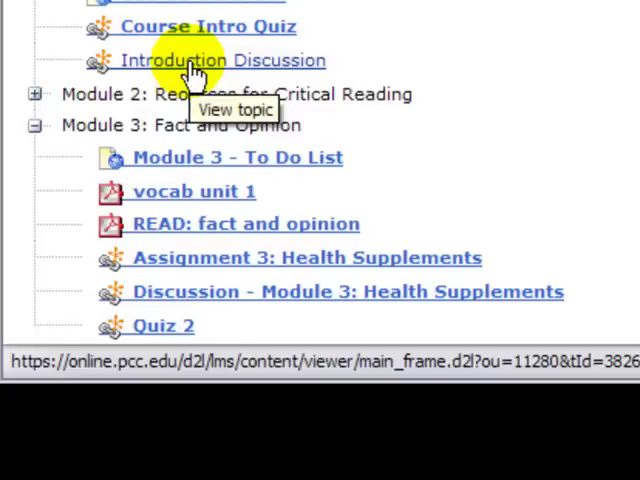
pyautogui.click(222, 60)
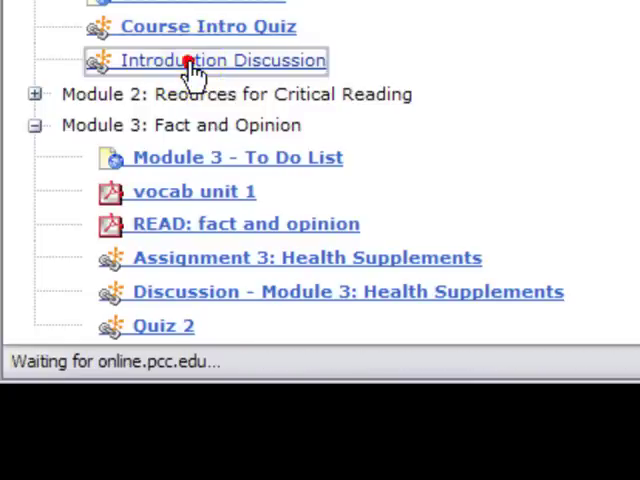
pyautogui.click(220, 60)
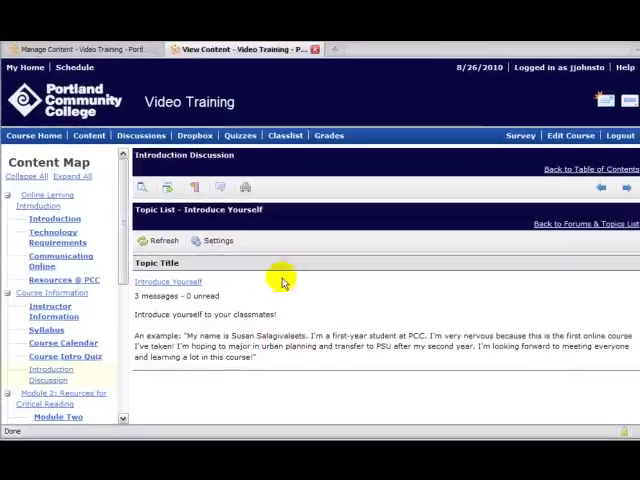
pyautogui.moveTo(276, 330)
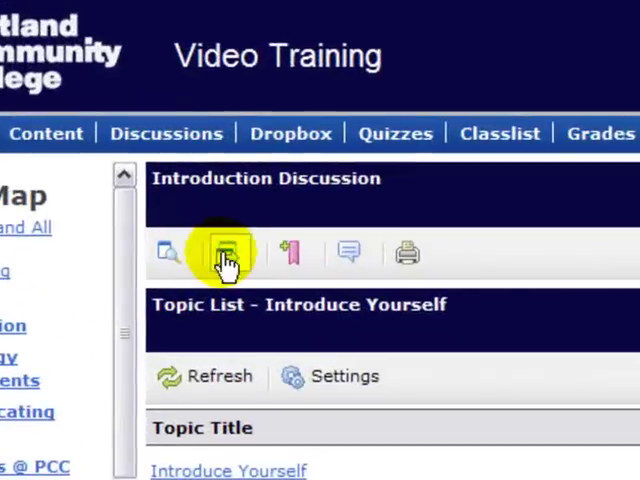
pyautogui.moveTo(228, 252)
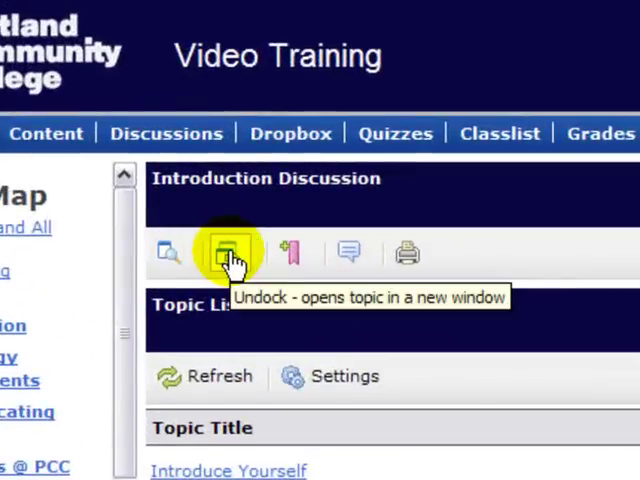
# Step: Undock the Introduce Yourself topic into its own window and review its settings page
pyautogui.click(228, 252)
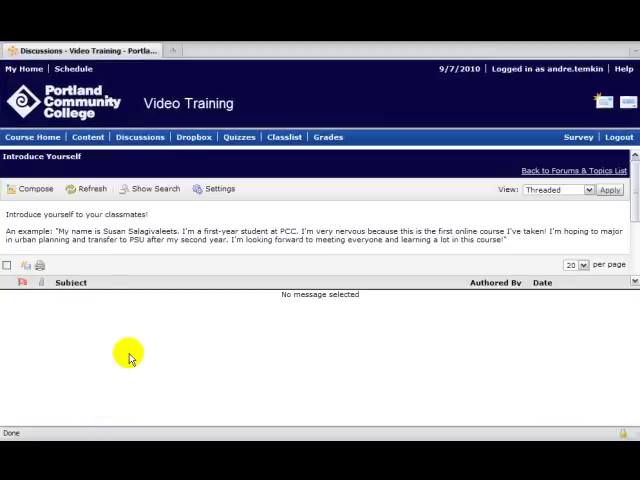
pyautogui.moveTo(190, 276)
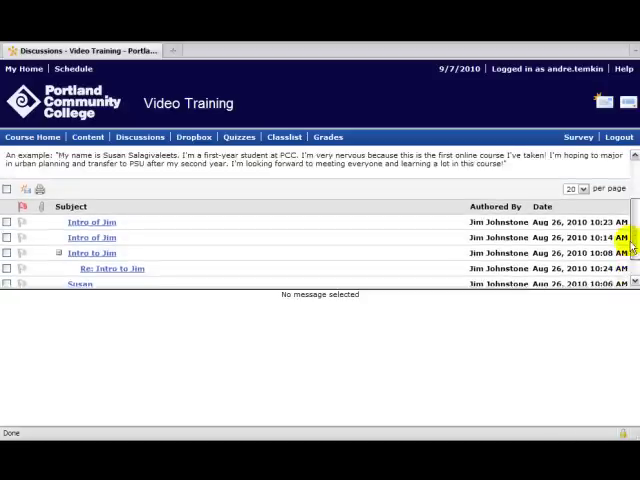
pyautogui.scroll(-3)
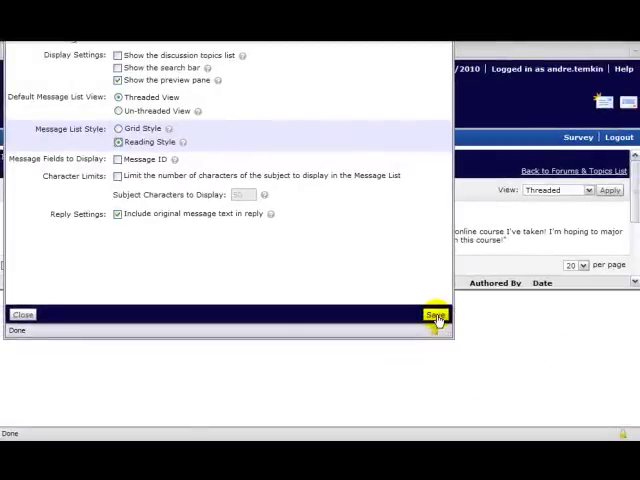
# Step: Save Reading Style as the Message List Style so each post shows its text
pyautogui.click(436, 314)
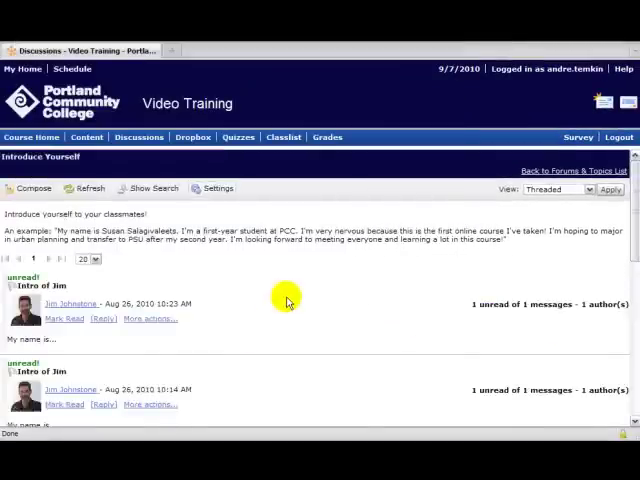
pyautogui.scroll(-3)
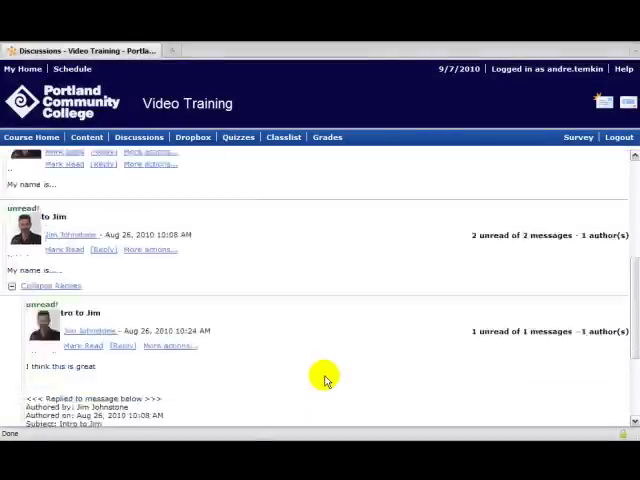
pyautogui.scroll(-3)
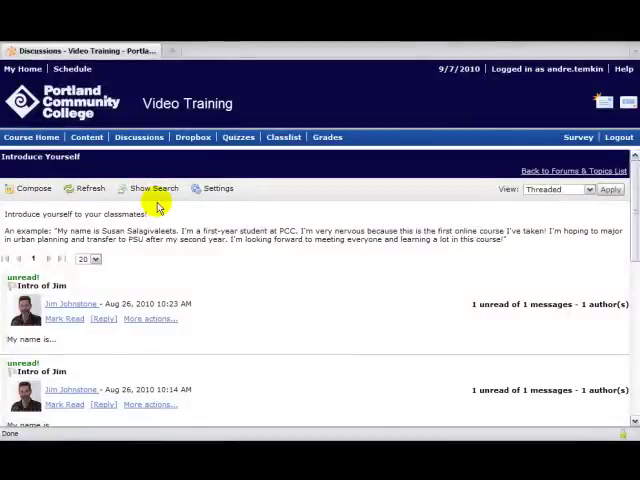
# Step: Turn off 'Include original message text in reply' in Settings and save
pyautogui.click(216, 188)
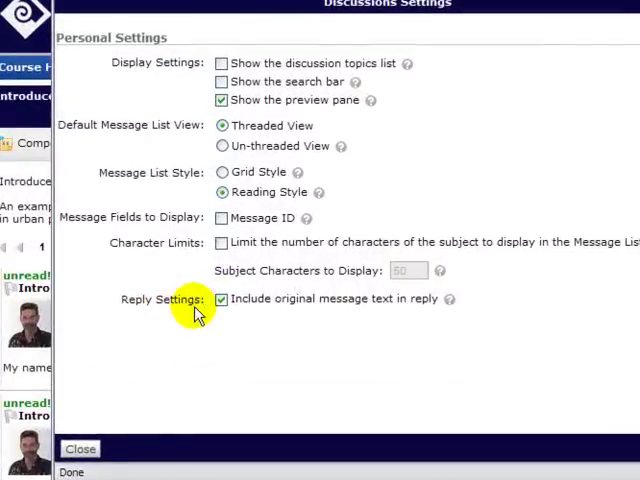
pyautogui.click(220, 300)
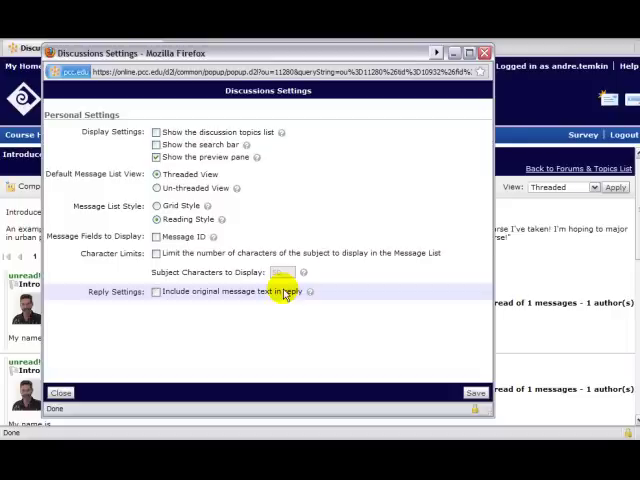
pyautogui.moveTo(156, 292)
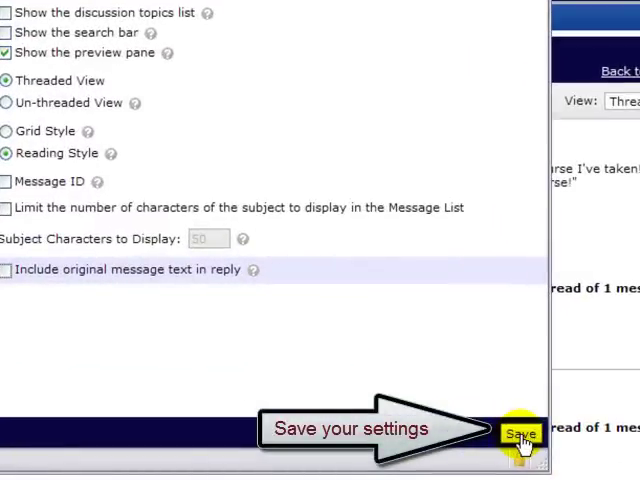
pyautogui.click(520, 428)
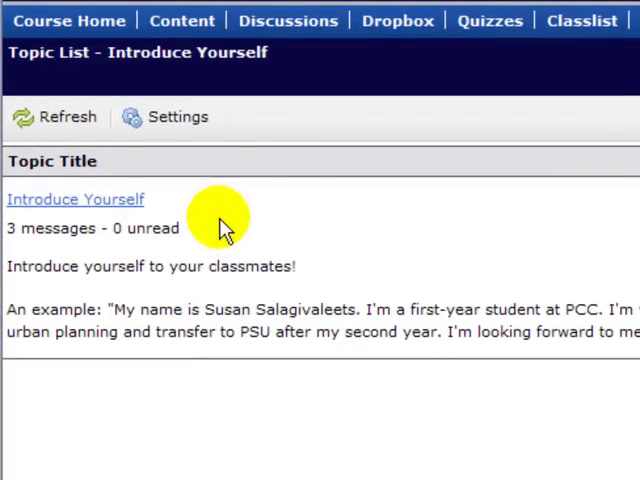
pyautogui.moveTo(48, 240)
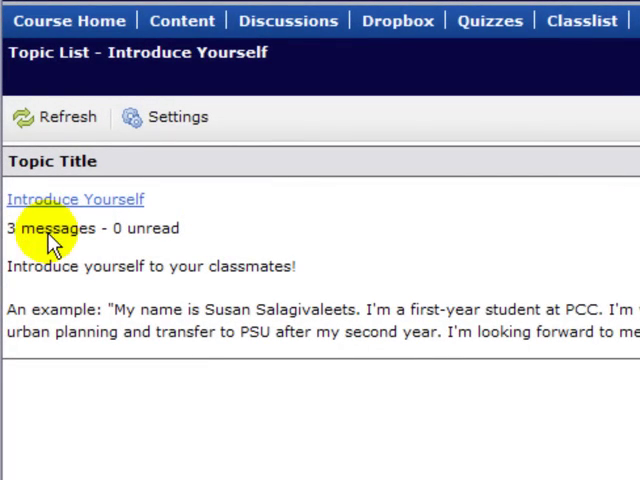
pyautogui.moveTo(52, 200)
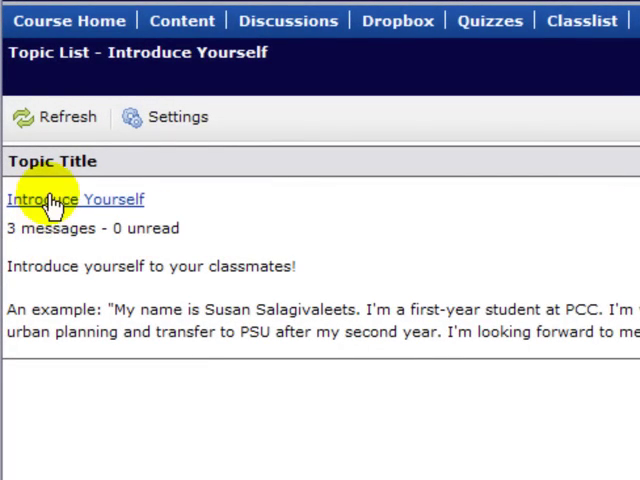
# Step: Return to the Introduce Yourself topic's message list from the topic list
pyautogui.click(74, 200)
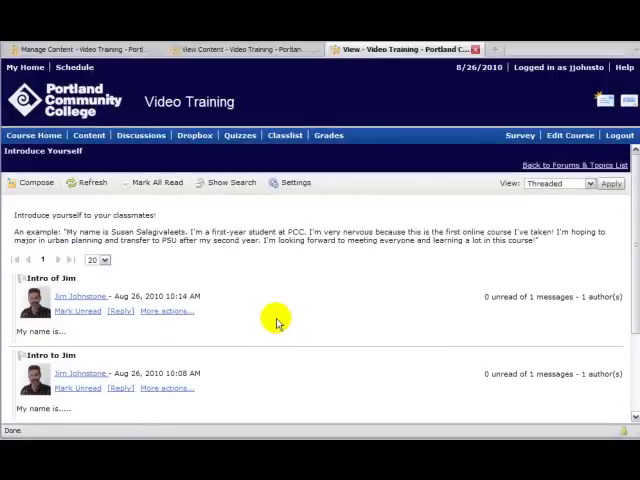
pyautogui.moveTo(268, 320)
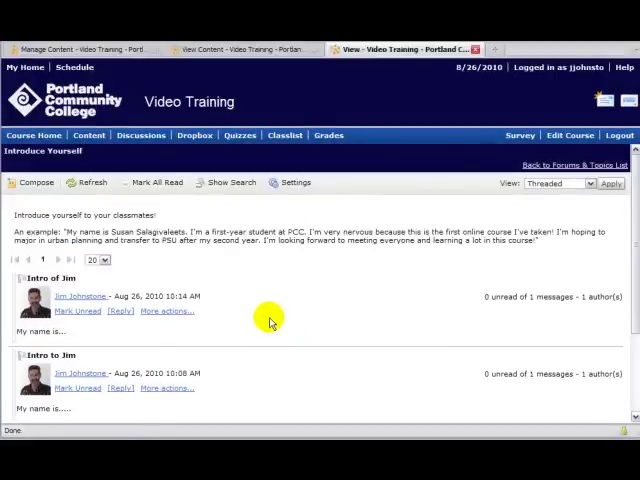
pyautogui.moveTo(156, 240)
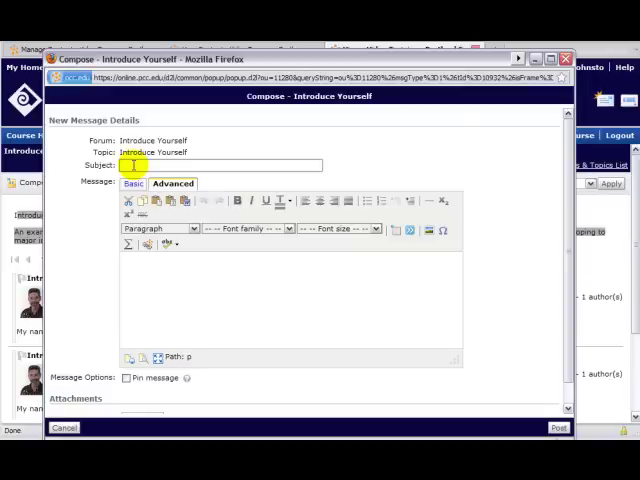
# Step: Compose and post a message with subject 'Intro of Jim' and body 'My name is...'
pyautogui.write('Intro of Jim')
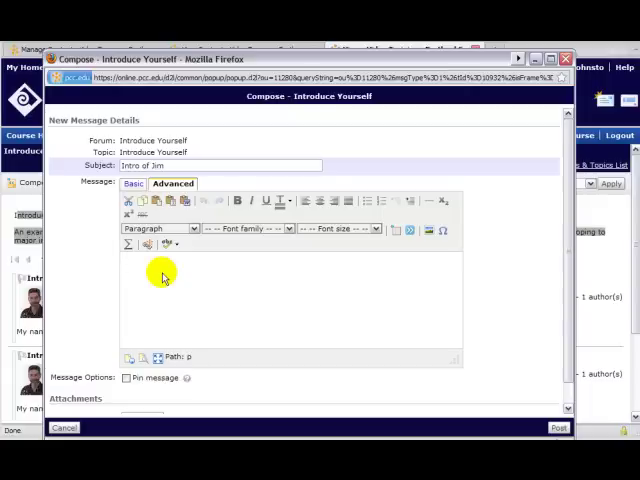
pyautogui.write('My name is...')
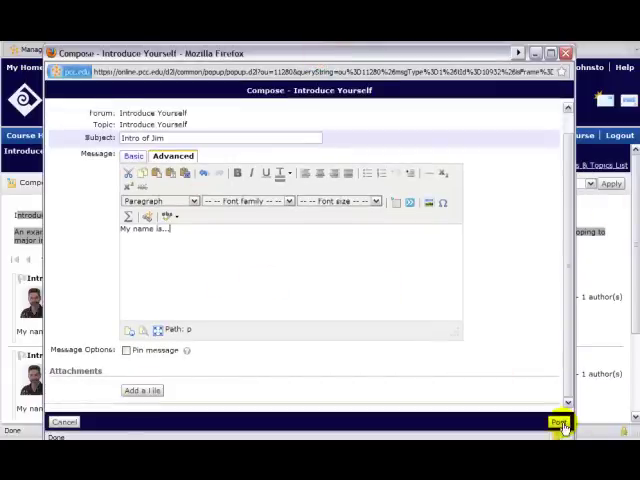
pyautogui.click(556, 422)
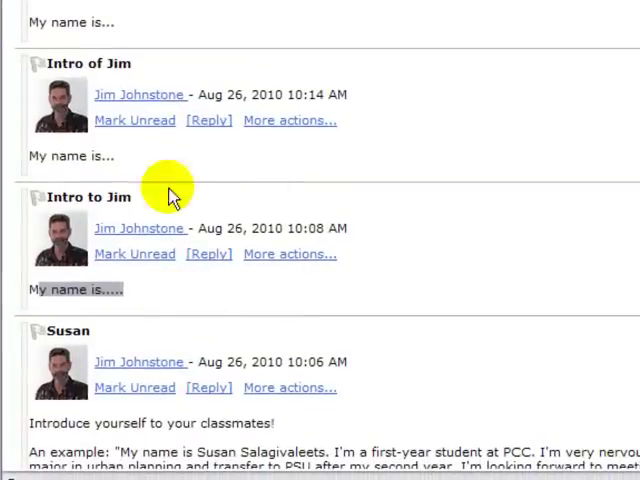
pyautogui.moveTo(208, 252)
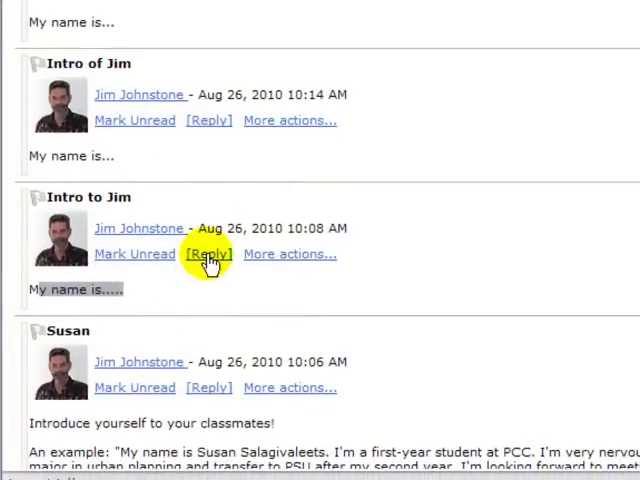
# Step: Back in the message list, mark the earlier unread 'Intro of Jim' message as read
pyautogui.click(208, 252)
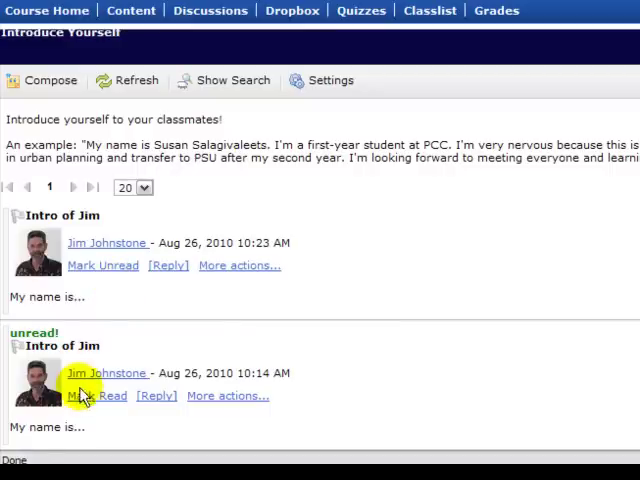
pyautogui.scroll(-3)
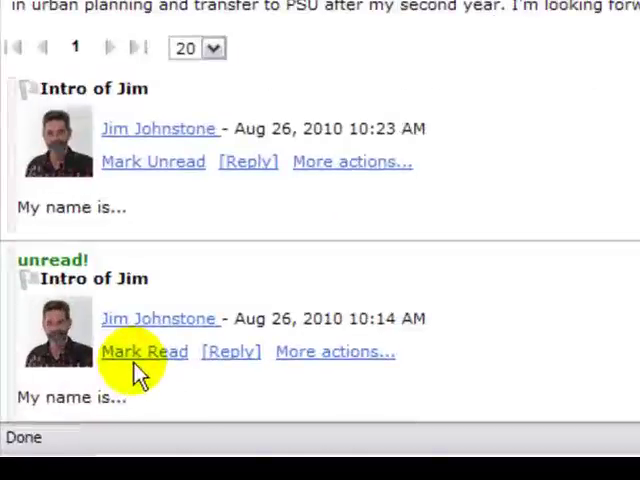
pyautogui.click(144, 352)
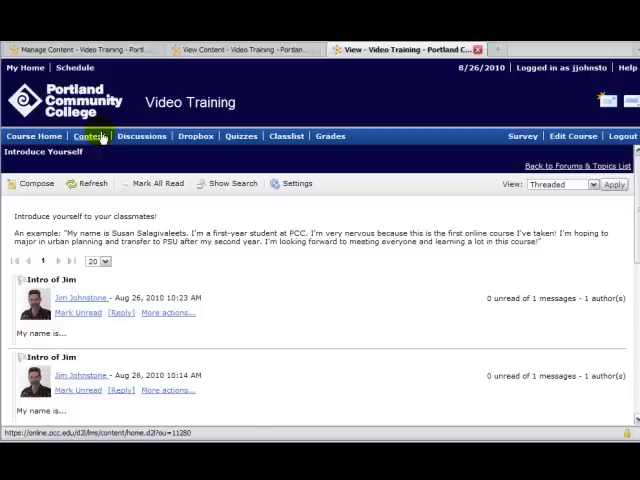
# Step: Go to the course's Forums & Topics List via Discussions in the navbar
pyautogui.click(142, 136)
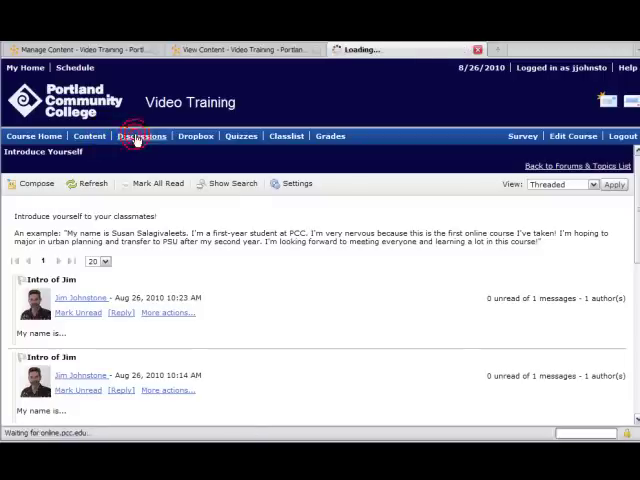
pyautogui.click(140, 136)
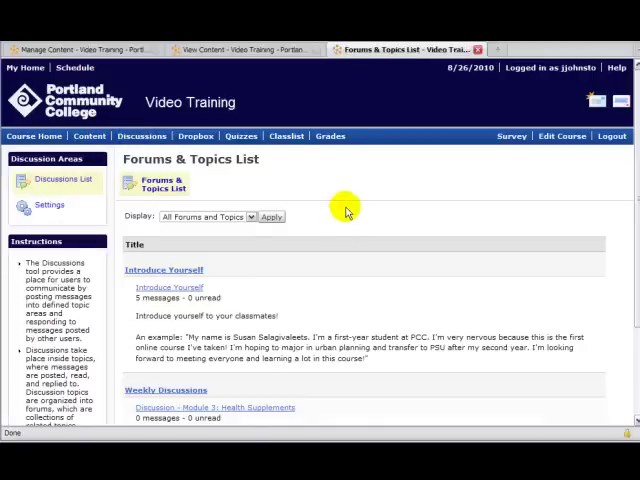
pyautogui.scroll(-3)
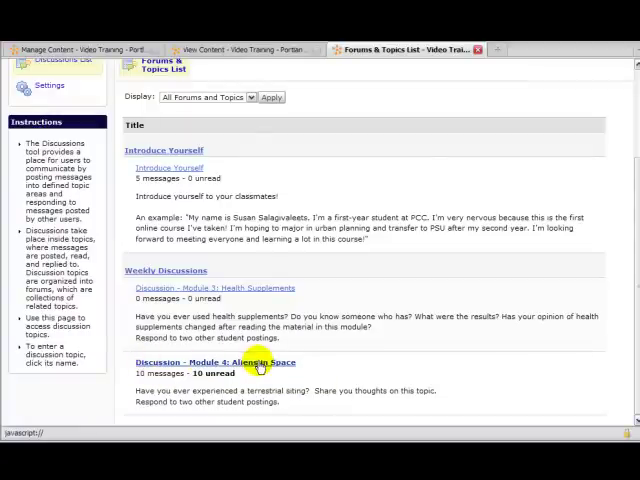
# Step: Load the Module 4: Aliens in Space topic and scroll through its threaded replies
pyautogui.click(210, 362)
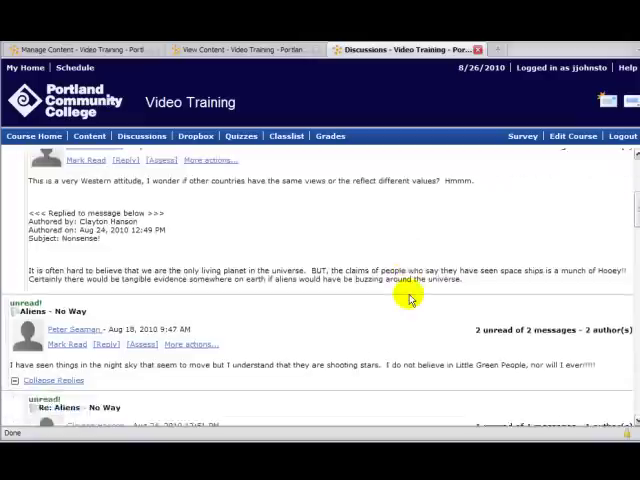
pyautogui.scroll(-3)
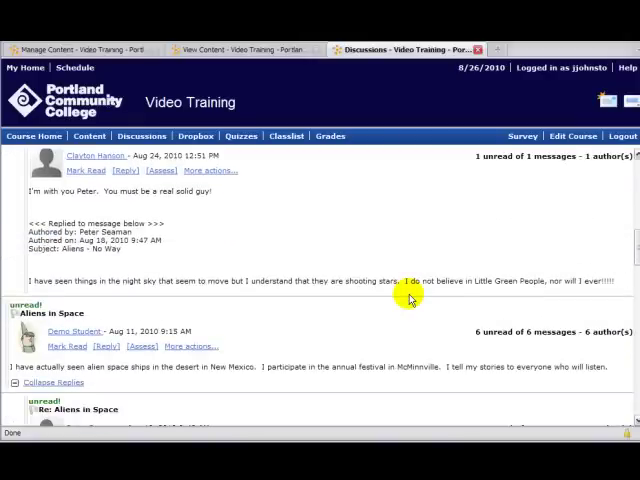
pyautogui.scroll(-3)
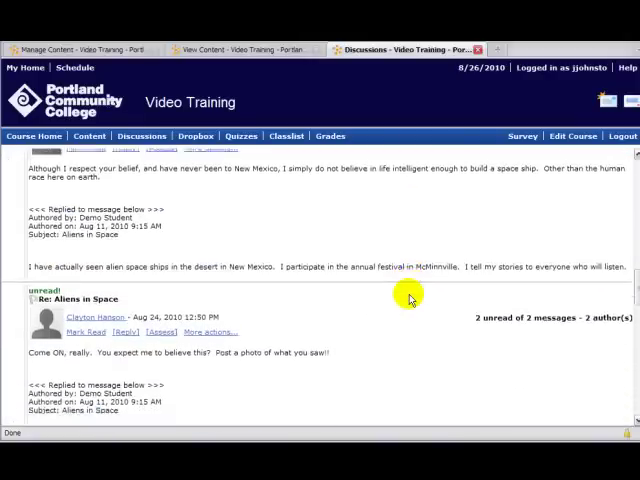